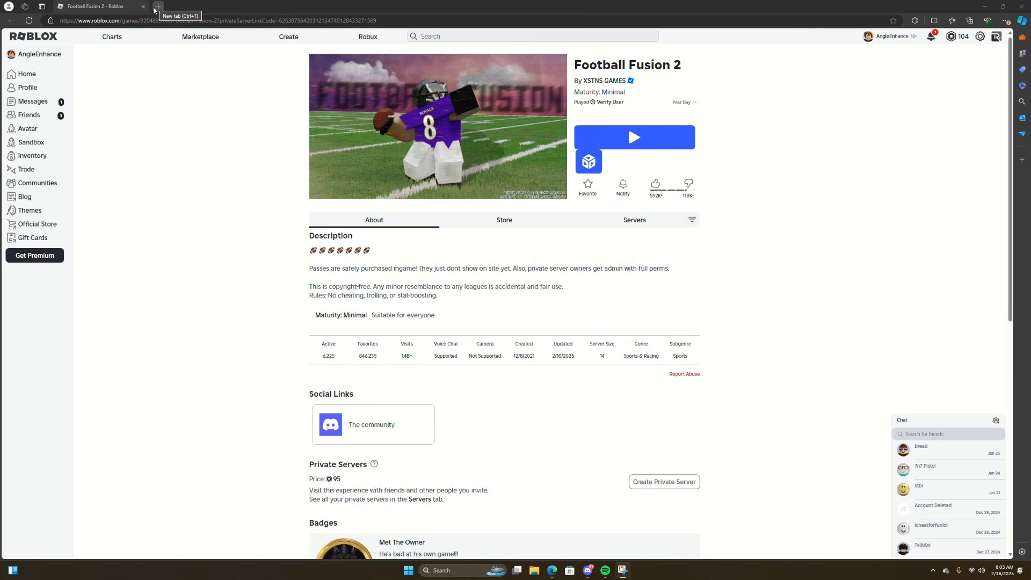
# Step: Open a new blank tab beside the Football Fusion 2 Roblox page
pyautogui.click(158, 6)
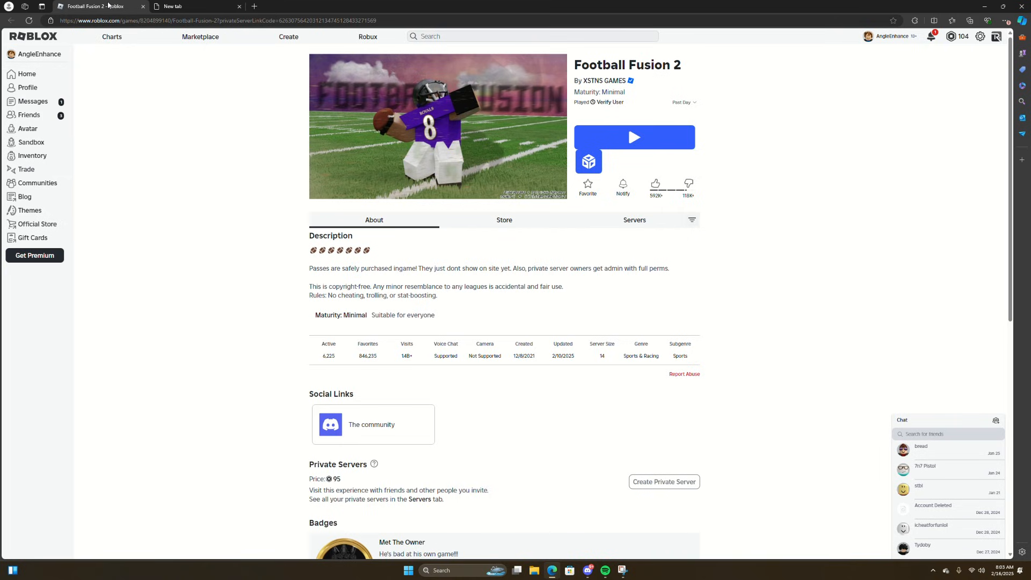
pyautogui.moveTo(200, 36)
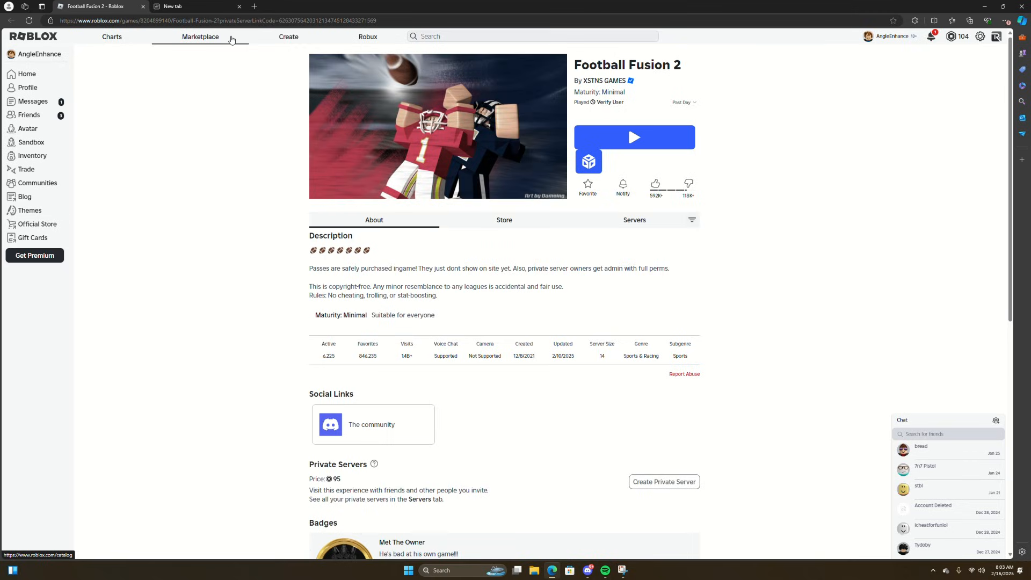
pyautogui.moveTo(193, 6)
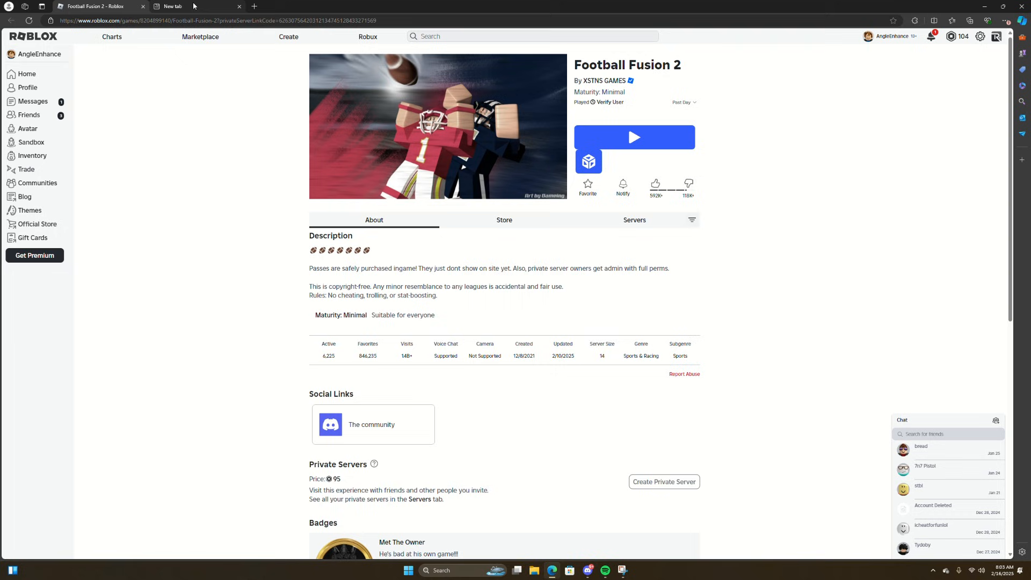
pyautogui.moveTo(172, 5)
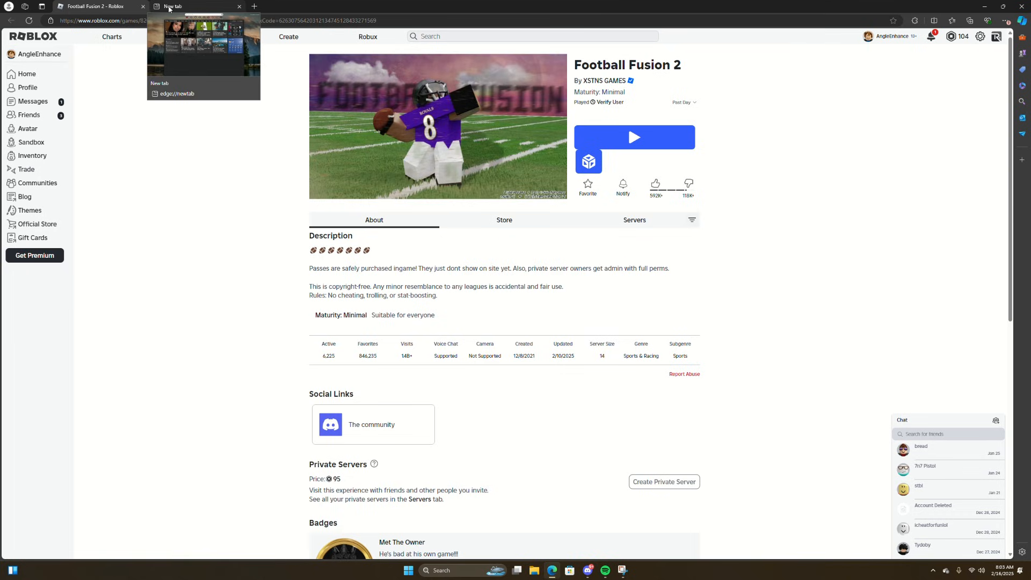
# Step: Switch to the new tab to reach the Speedrace font page on dafont.com
pyautogui.click(190, 6)
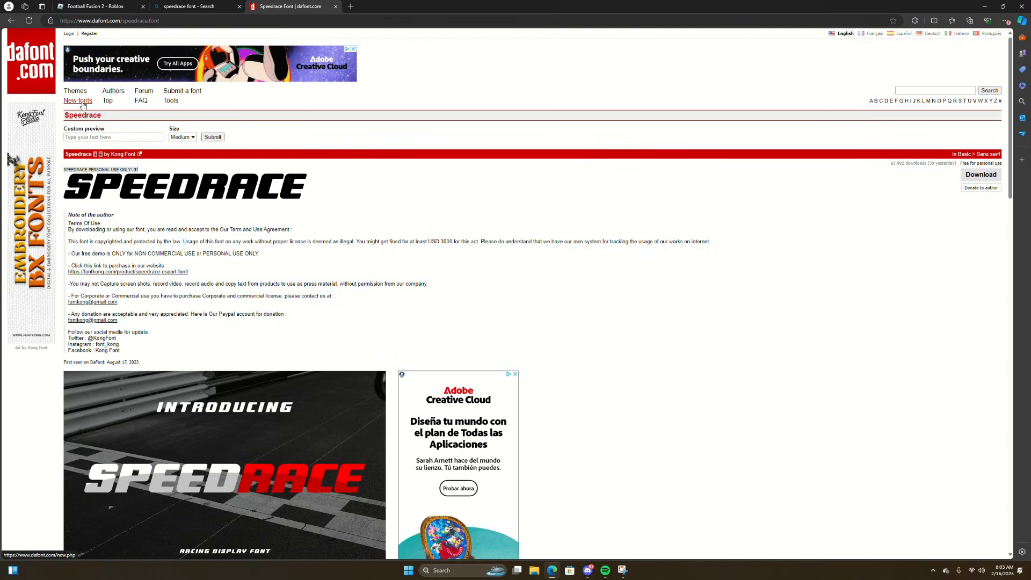
# Step: Browse DaFont's New fonts listing through older pages toward Chocolate Grande
pyautogui.click(77, 100)
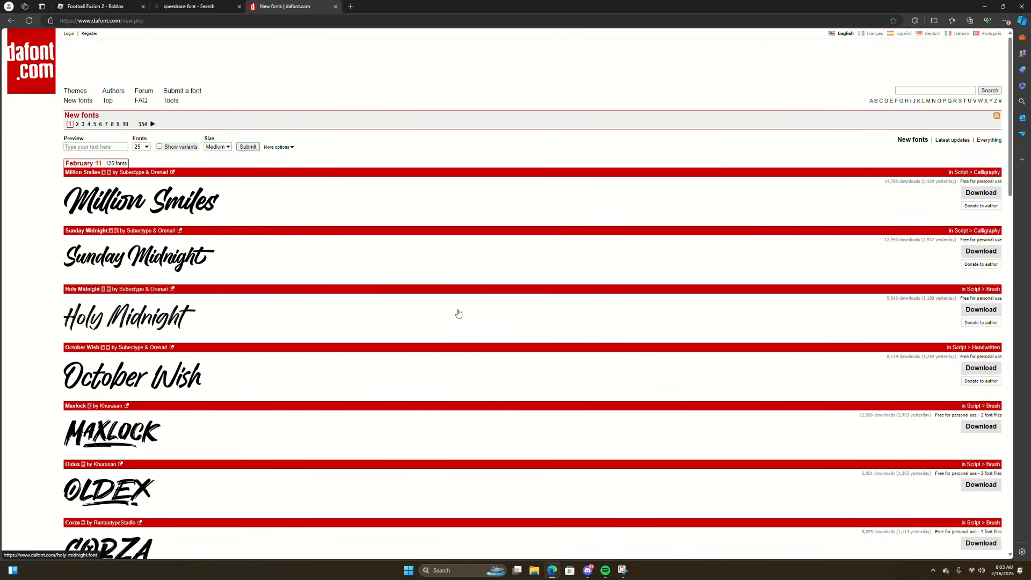
pyautogui.scroll(-3)
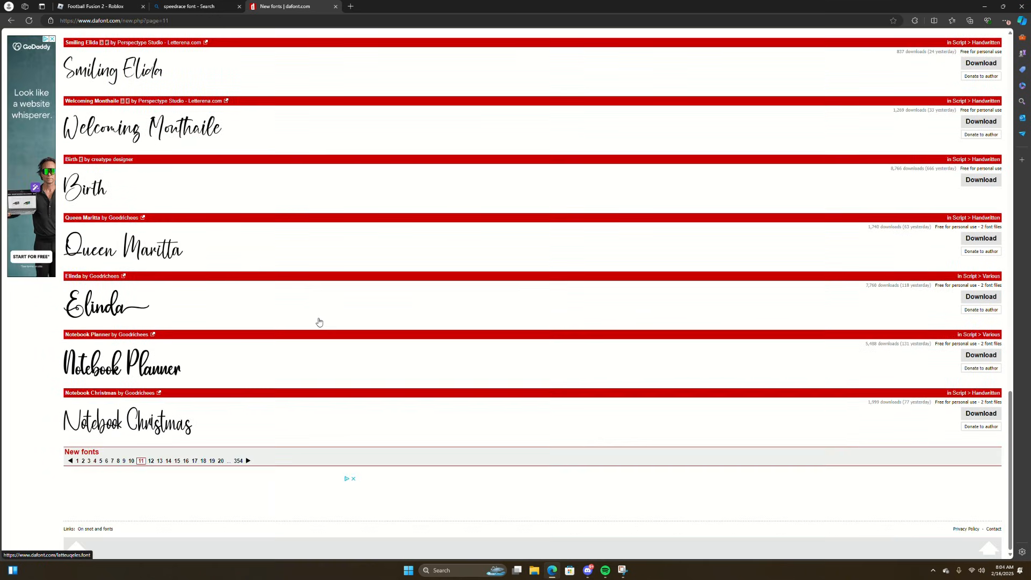
pyautogui.scroll(3)
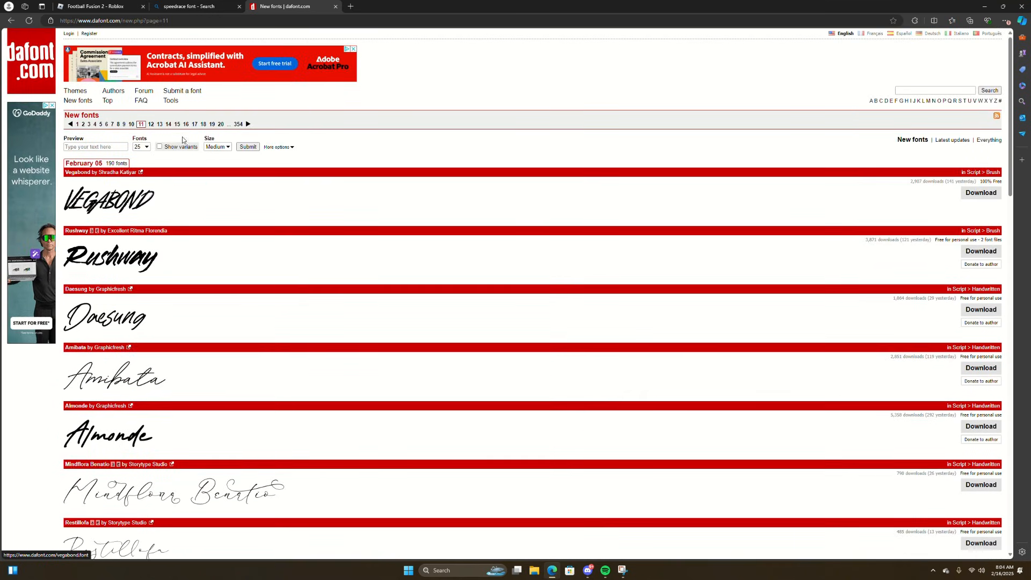
pyautogui.click(211, 123)
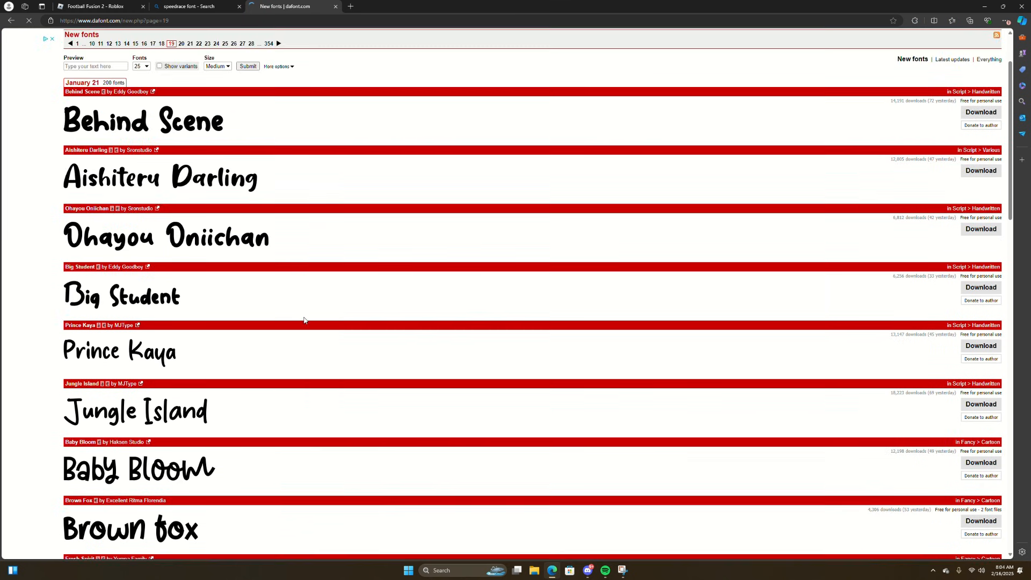
pyautogui.scroll(-3)
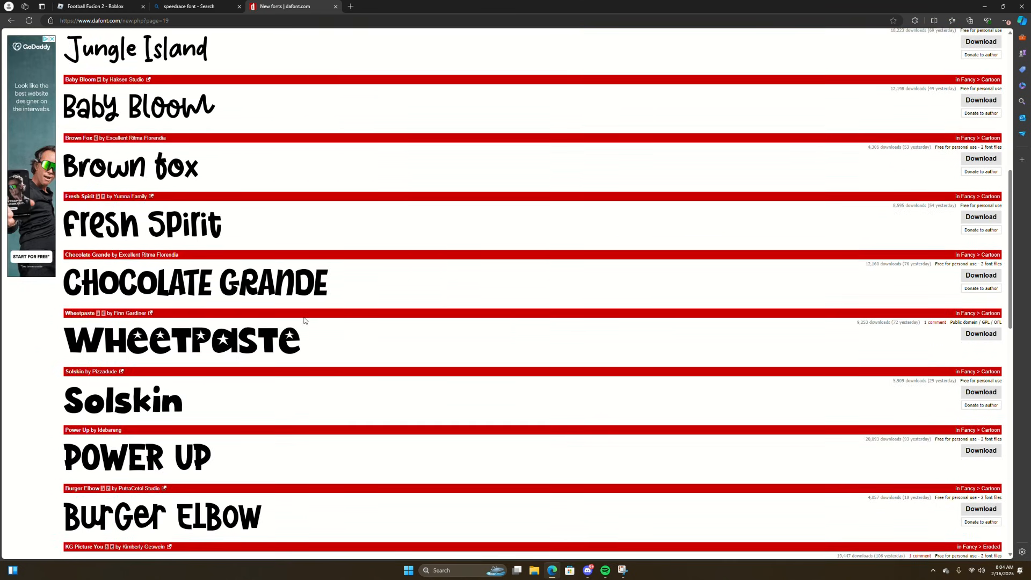
pyautogui.scroll(3)
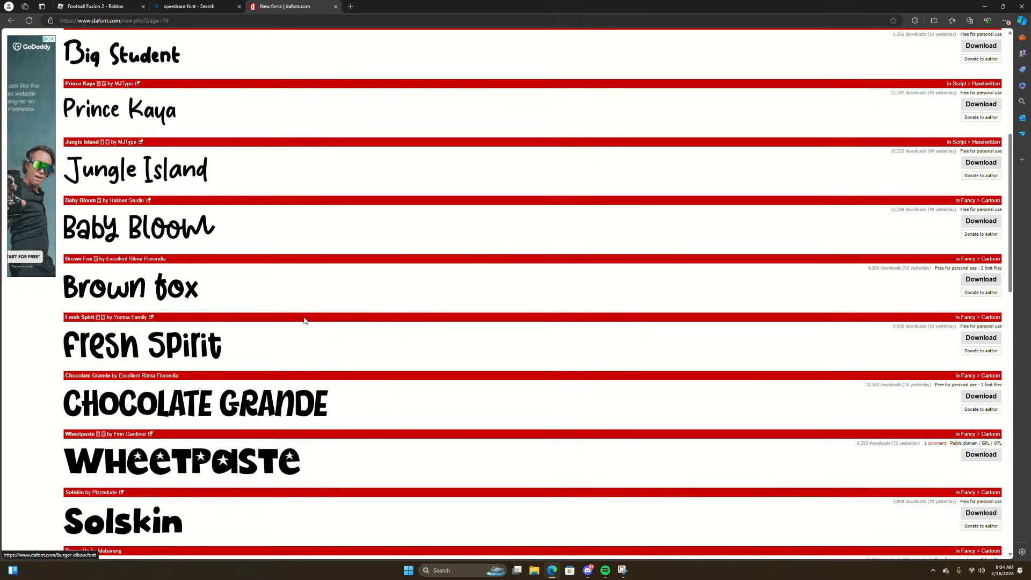
pyautogui.moveTo(913, 397)
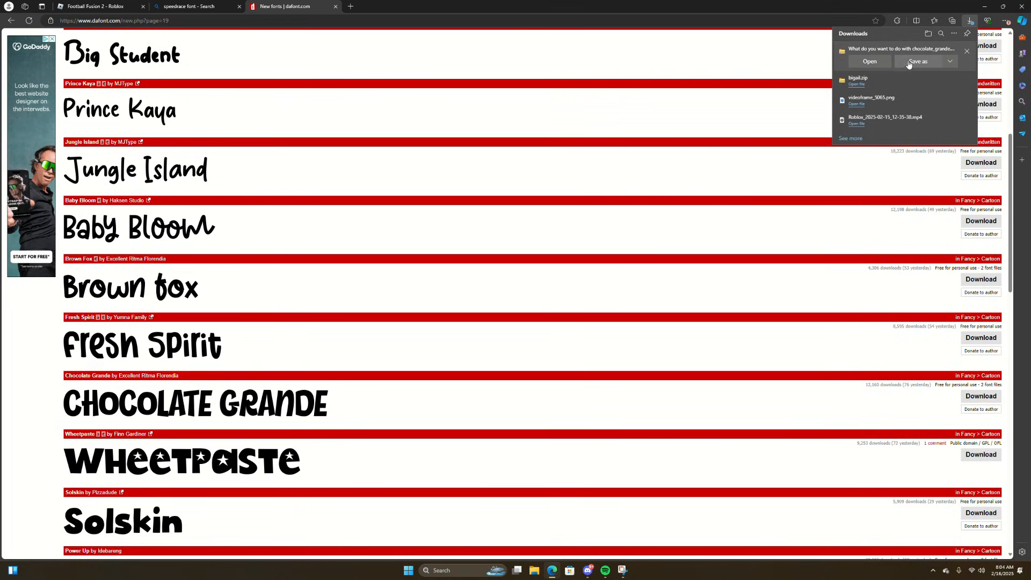
# Step: Save the chocolate_grande zip to Documents and open the archive in File Explorer
pyautogui.click(917, 61)
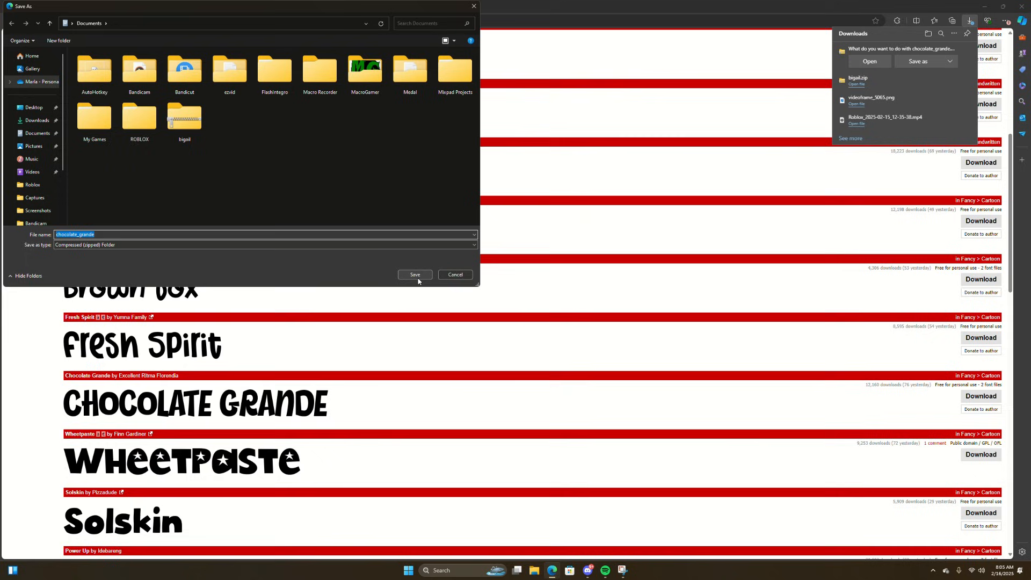
pyautogui.click(415, 274)
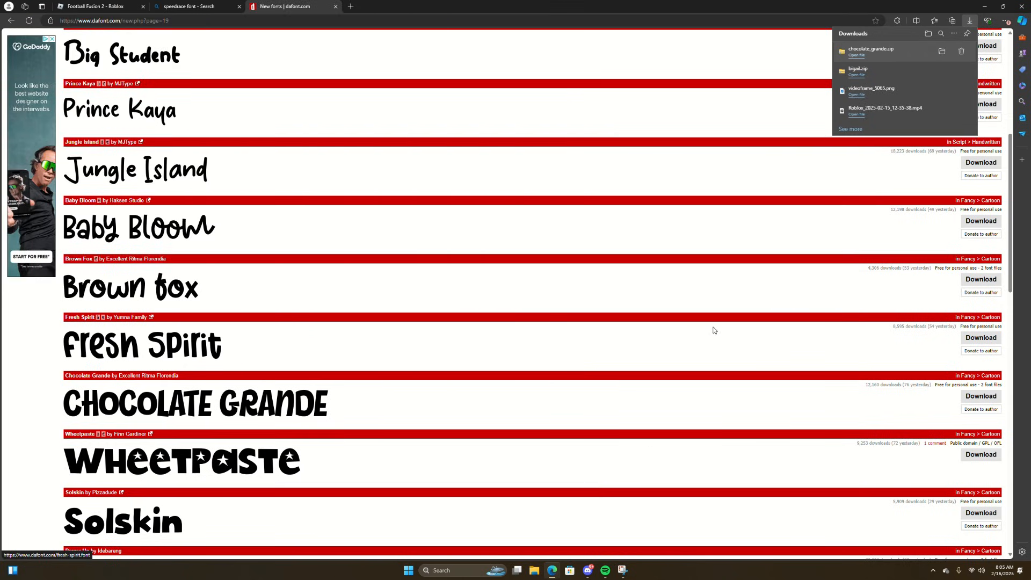
pyautogui.click(516, 570)
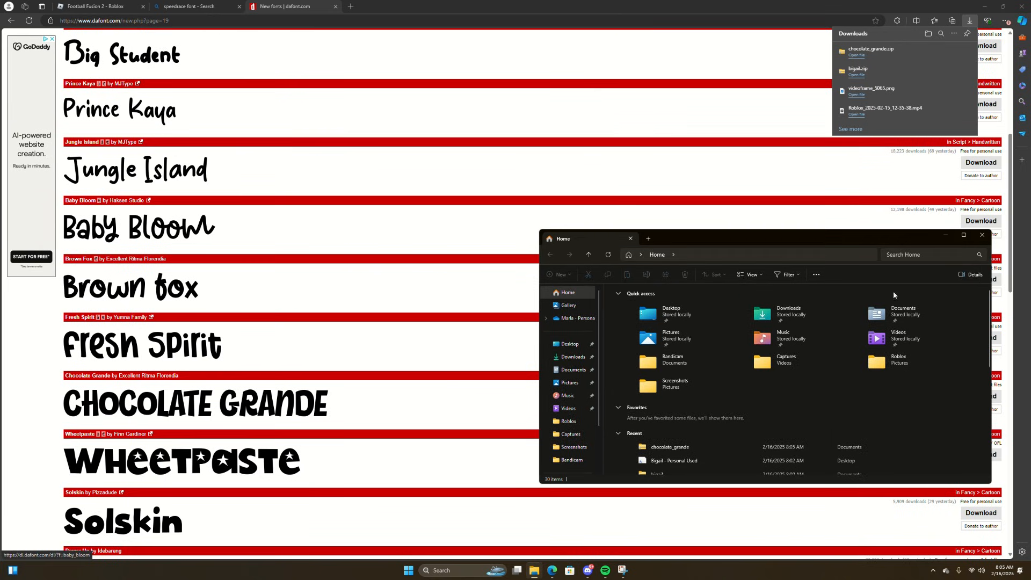
pyautogui.doubleClick(669, 446)
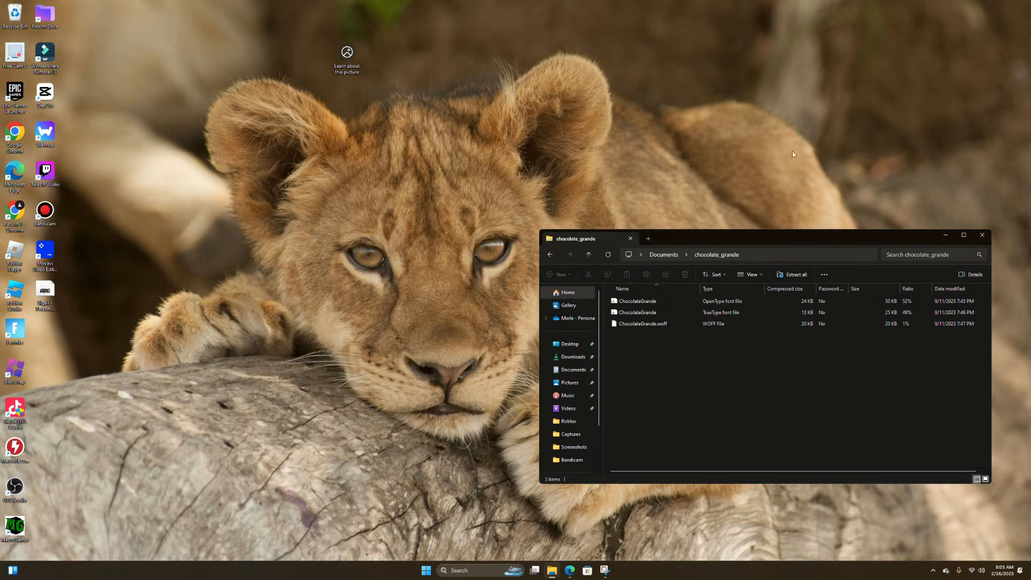
# Step: Copy the TrueType ChocolateGrande font file to the desktop and close the archive window
pyautogui.click(657, 313)
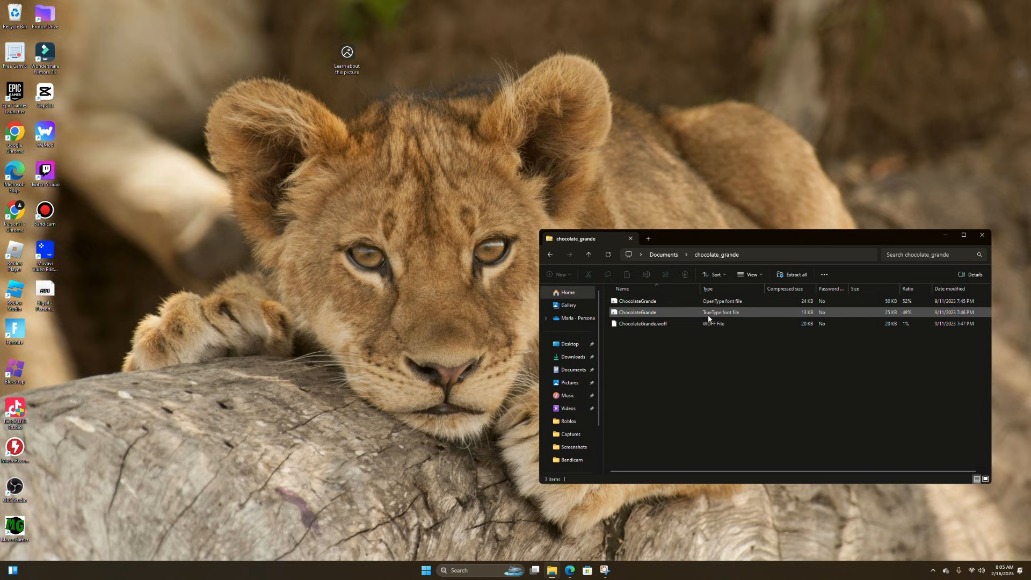
pyautogui.moveTo(744, 317)
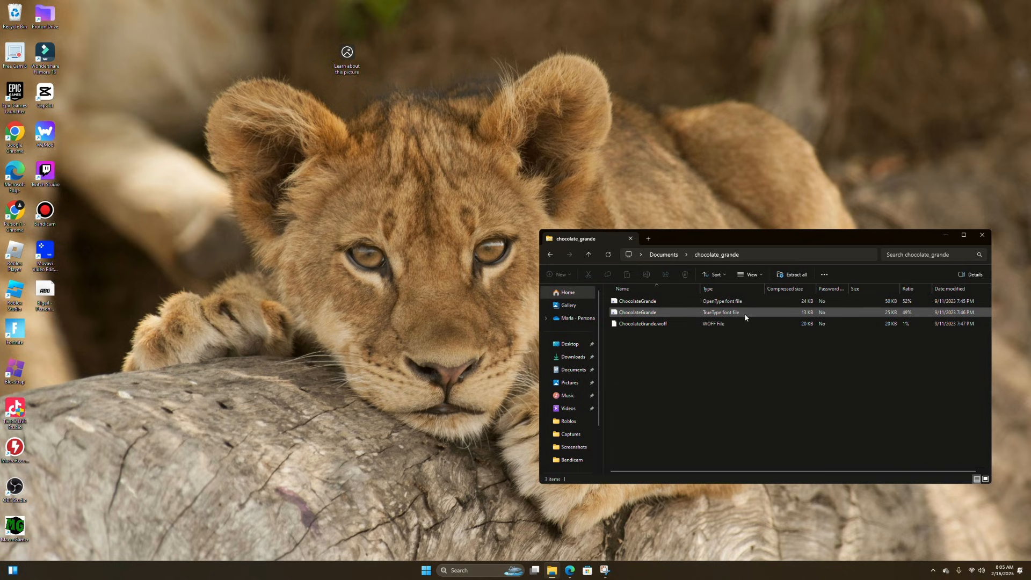
pyautogui.click(636, 313)
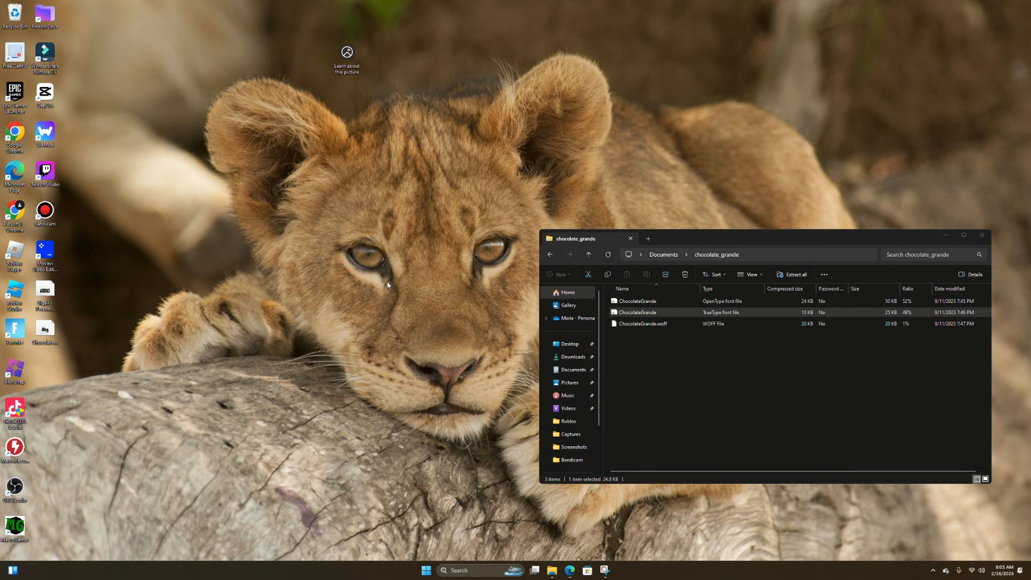
pyautogui.click(981, 235)
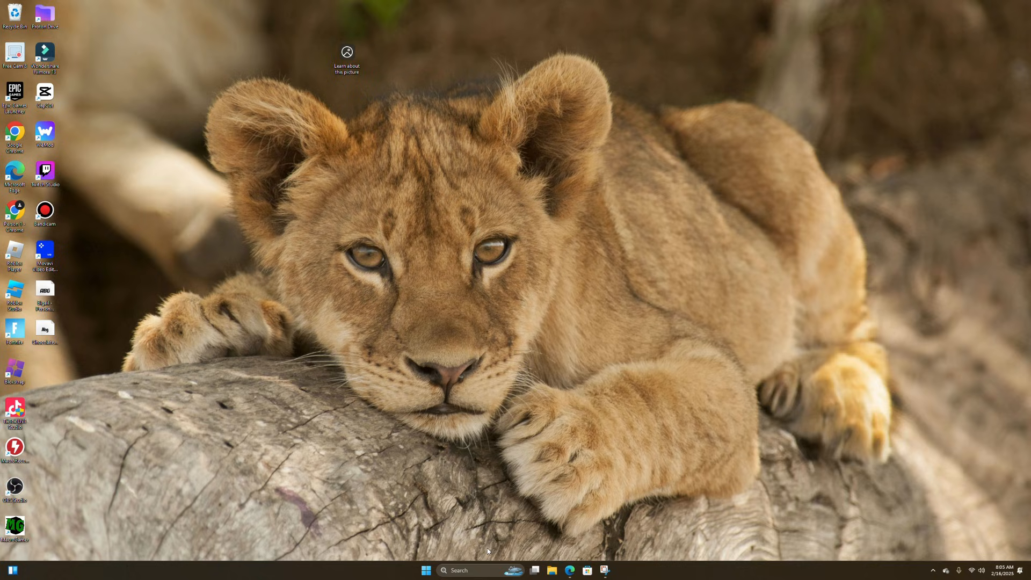
# Step: Launch Bloxstrap from Windows search and open its settings
pyautogui.click(467, 570)
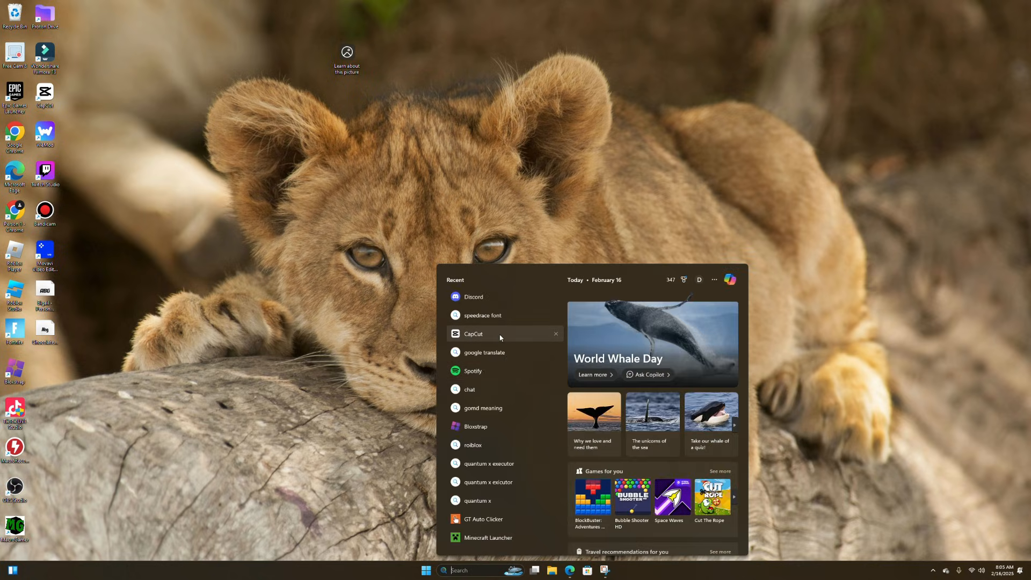
pyautogui.click(475, 426)
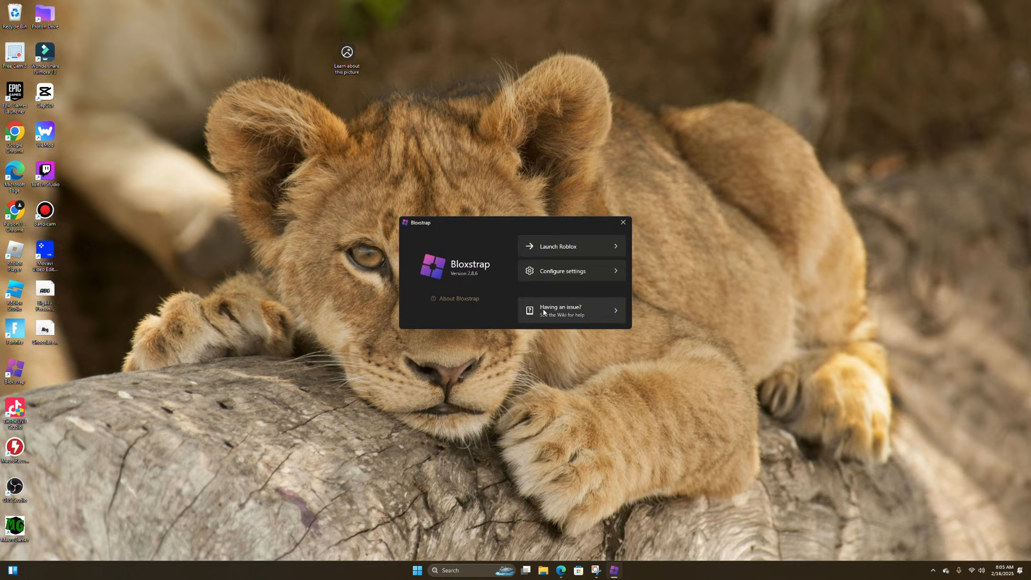
pyautogui.click(561, 270)
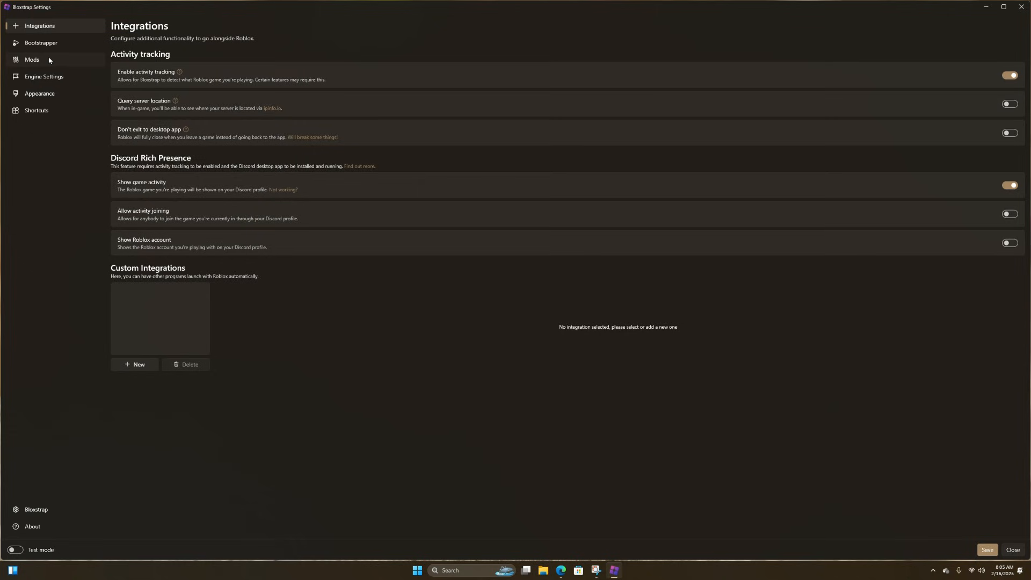
# Step: In Mods, swap the applied custom font for desktop ChocolateGrande, then save and close
pyautogui.click(32, 59)
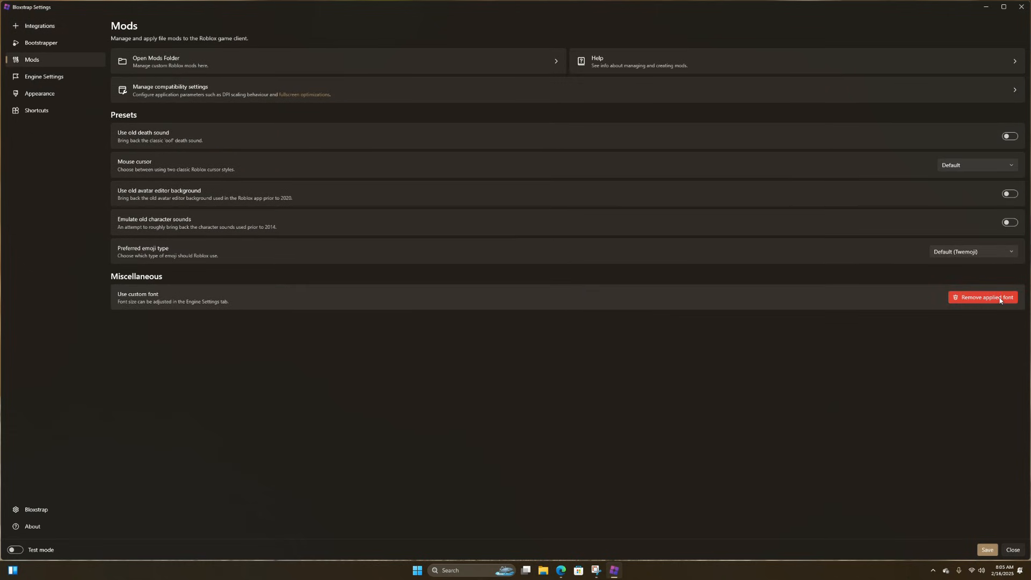
pyautogui.click(982, 296)
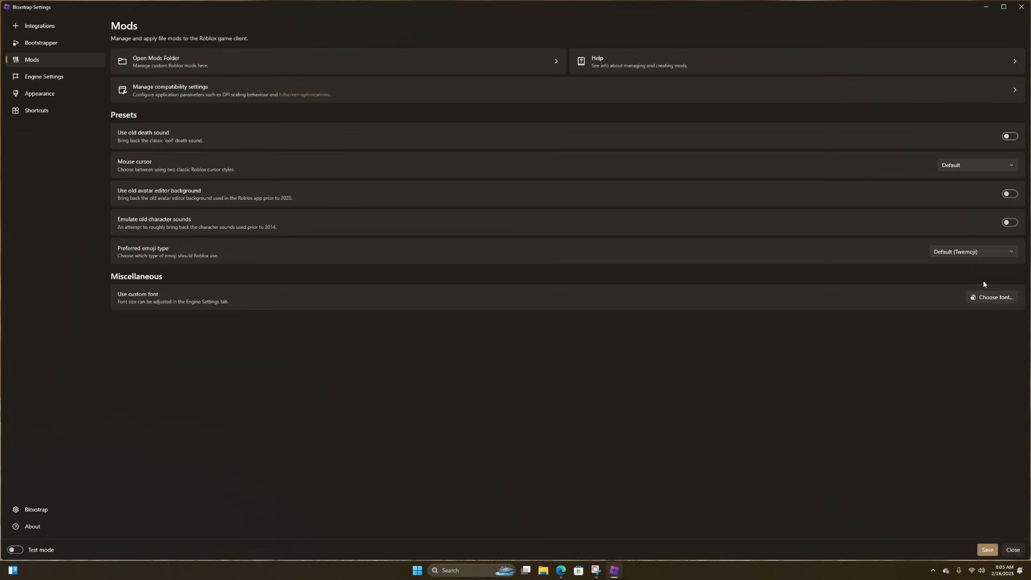
pyautogui.click(995, 297)
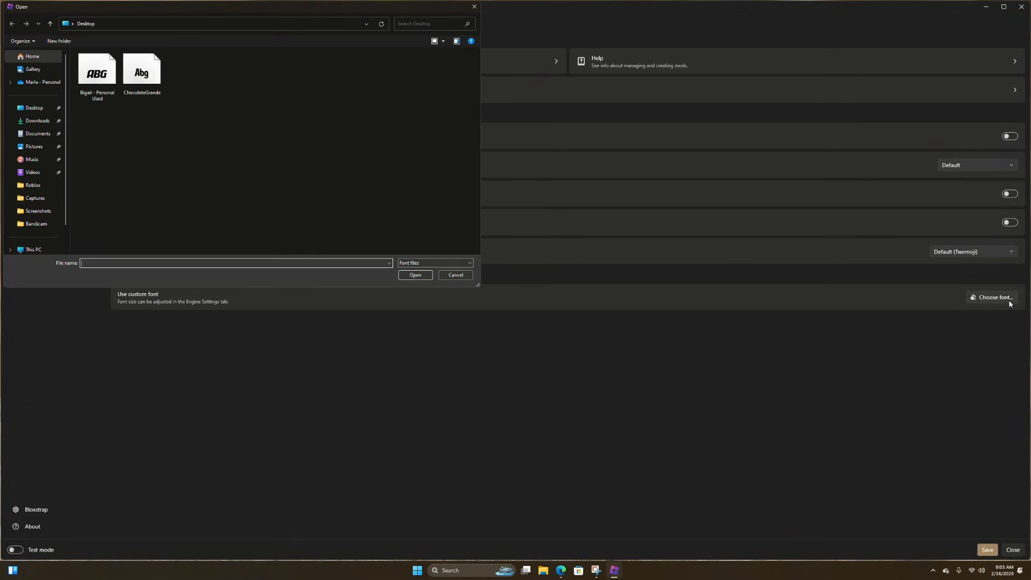
pyautogui.click(97, 71)
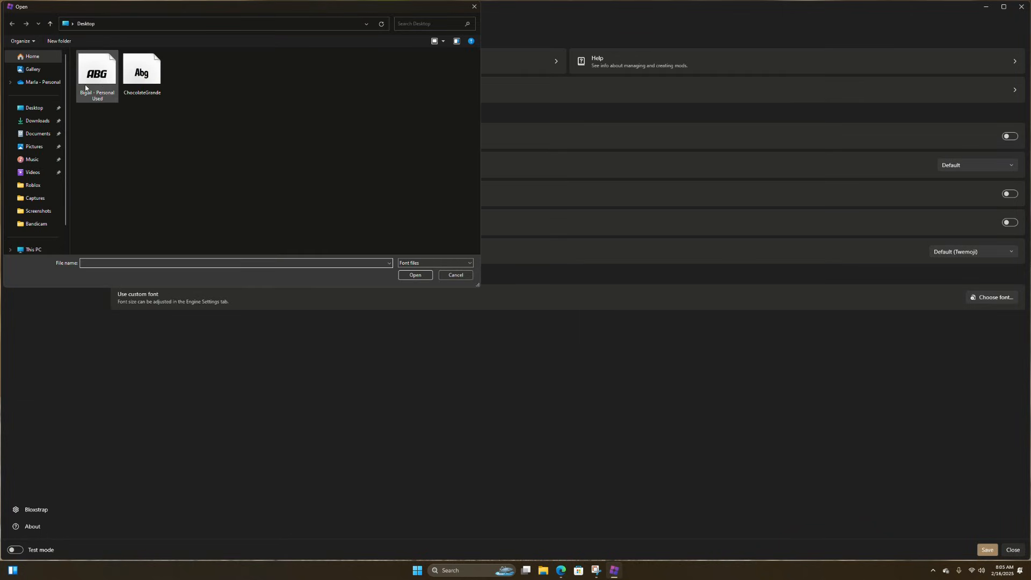
pyautogui.click(414, 275)
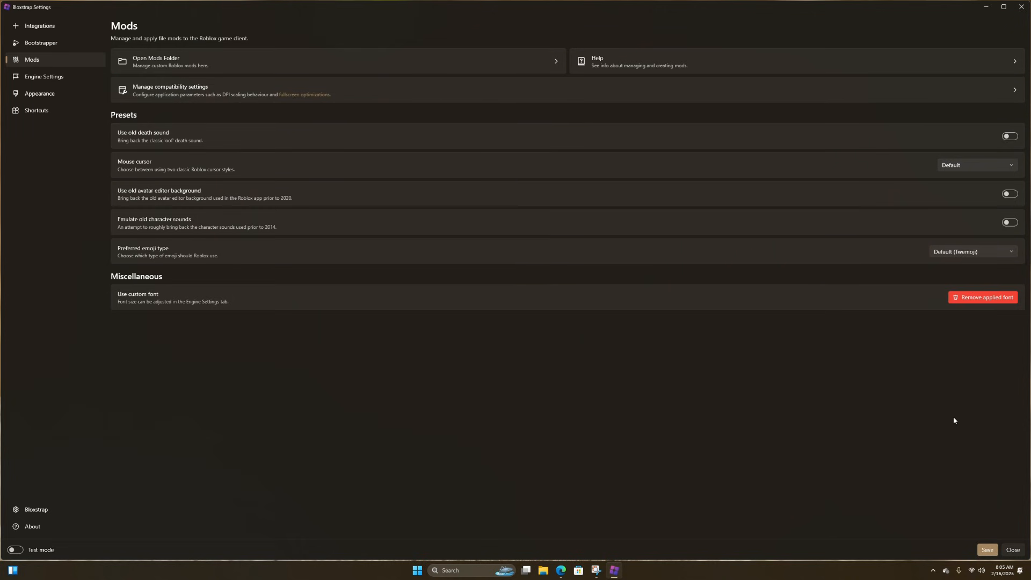
pyautogui.click(986, 550)
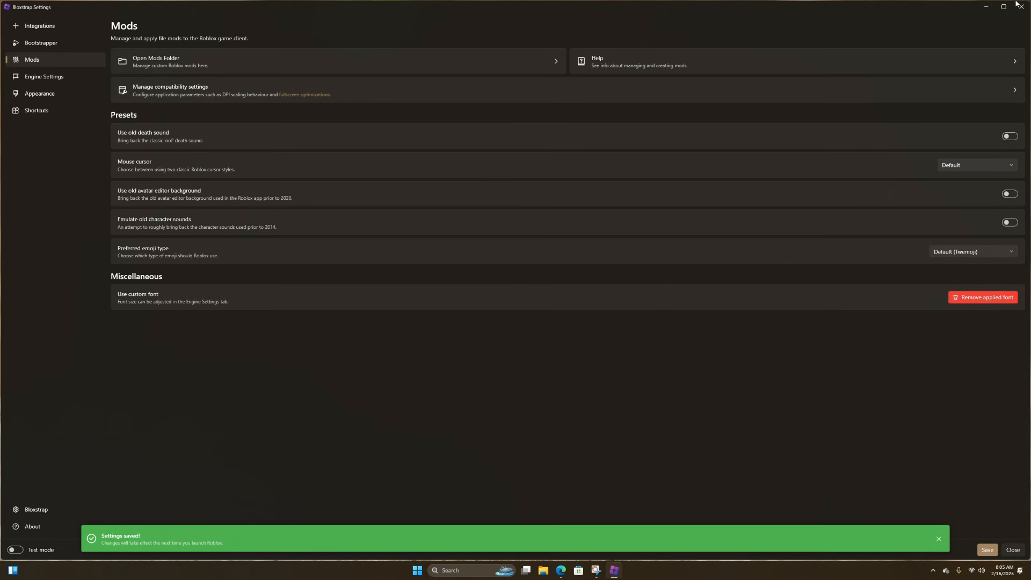
pyautogui.click(569, 570)
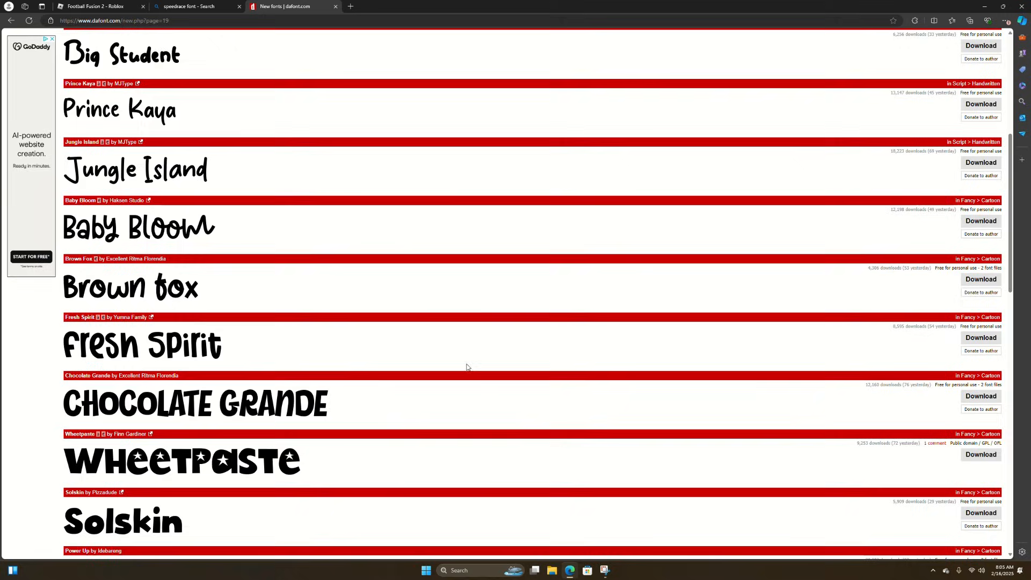
# Step: Return to the Football Fusion 2 tab and press Play
pyautogui.click(99, 6)
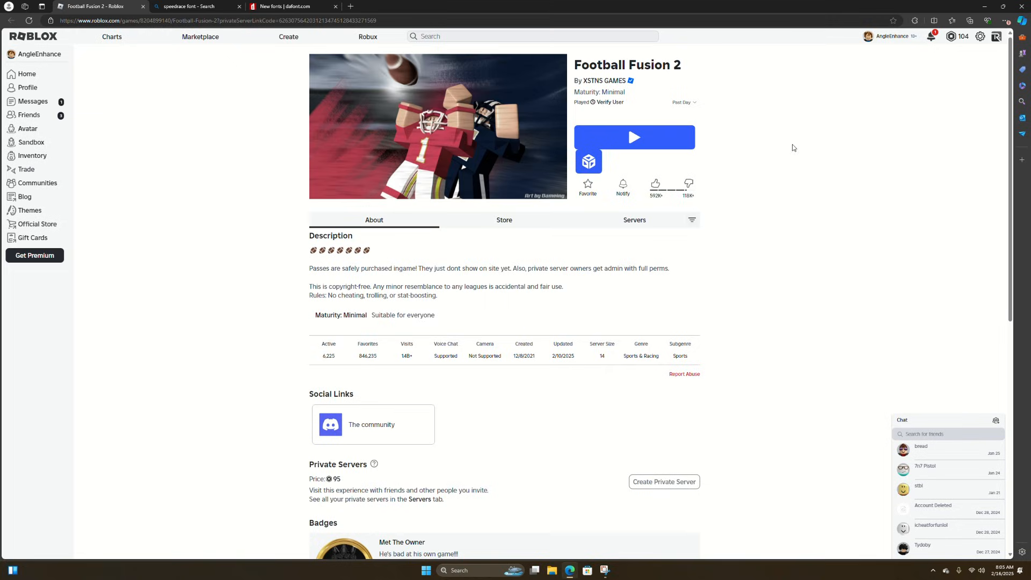
pyautogui.click(633, 137)
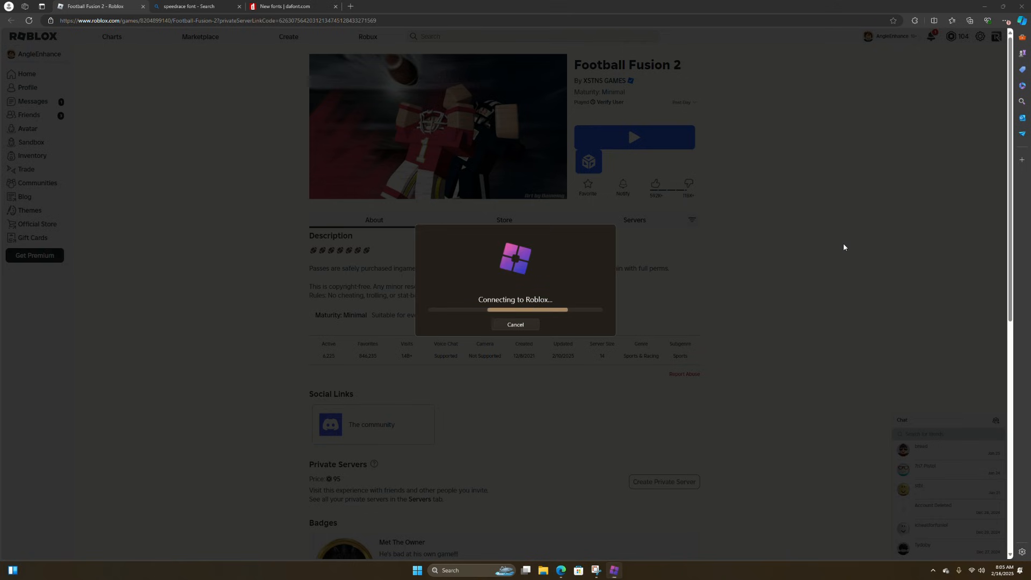